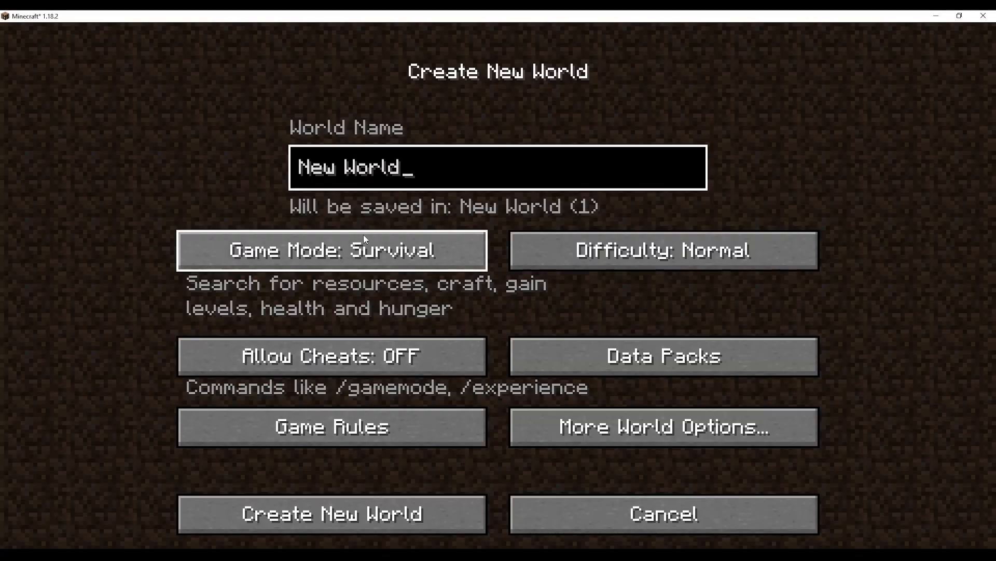
Generate the new Minecraft world, then start the Mineways for Windows download.
{"action": "left_click", "coordinate": [331, 514]}
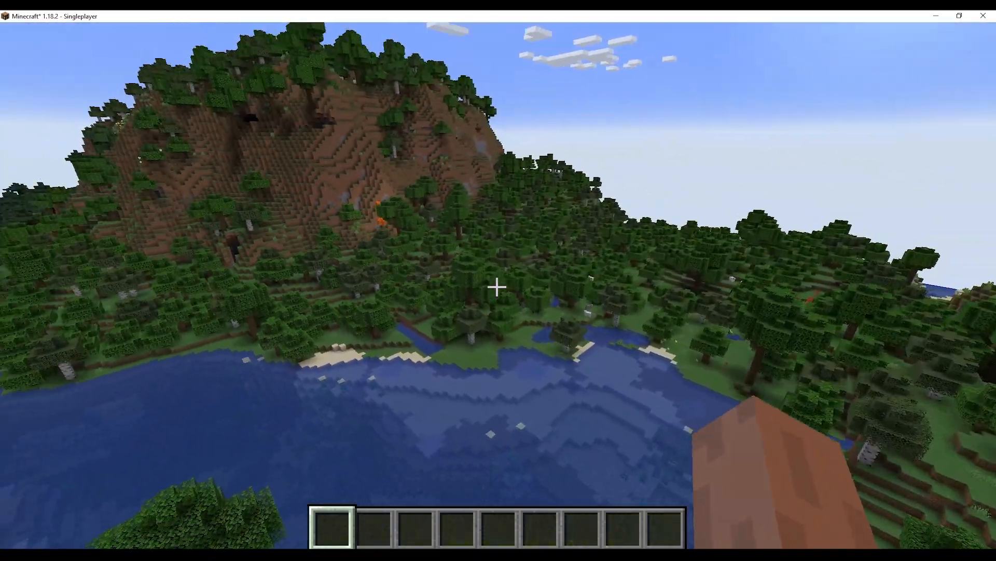
{"action": "mouse_move", "coordinate": [499, 286]}
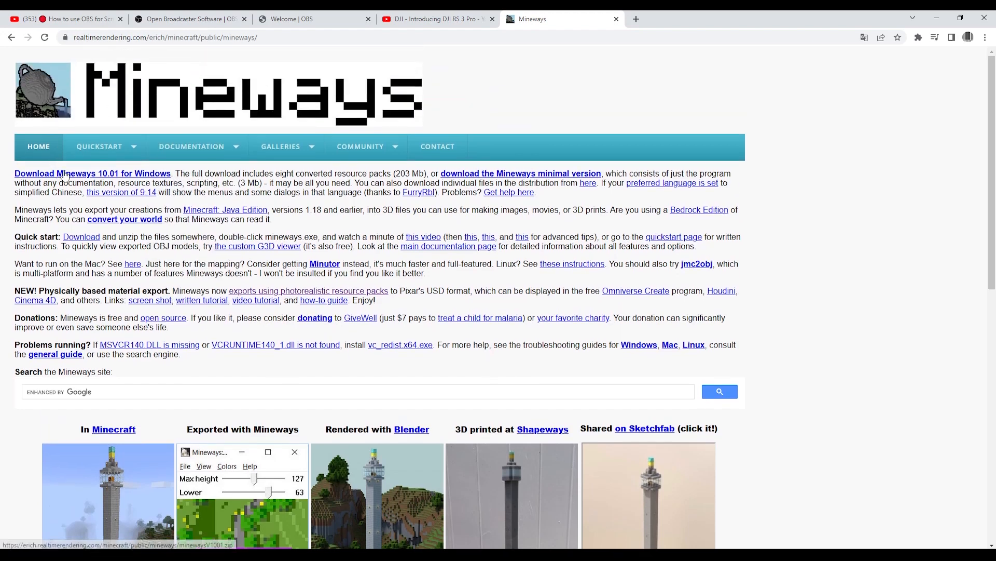
{"action": "left_click", "coordinate": [92, 174]}
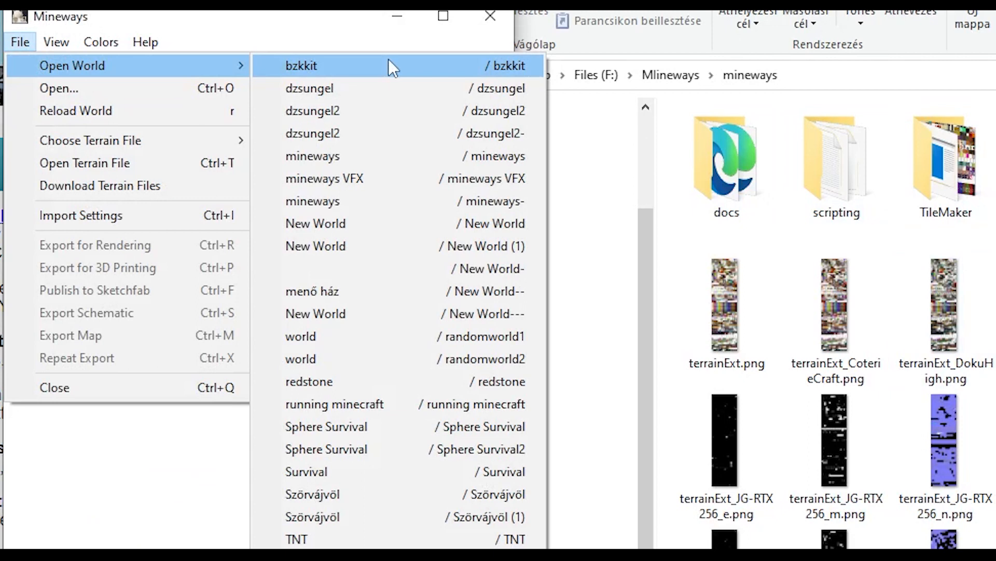
Load the 'running minecraft' world and set the export depth slider to 162.
{"action": "left_click", "coordinate": [333, 403]}
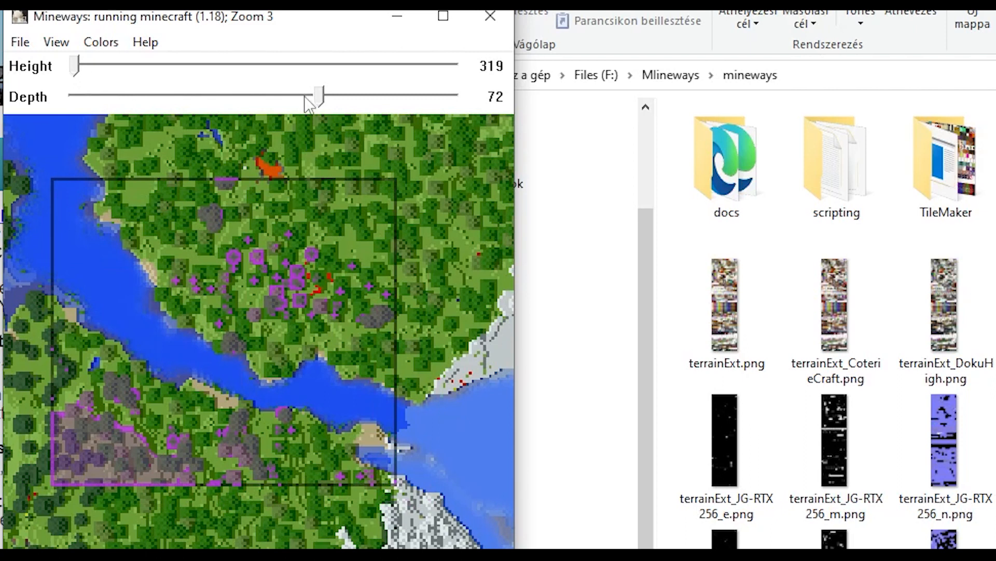
{"action": "left_click_drag", "start_coordinate": [312, 95], "coordinate": [230, 95]}
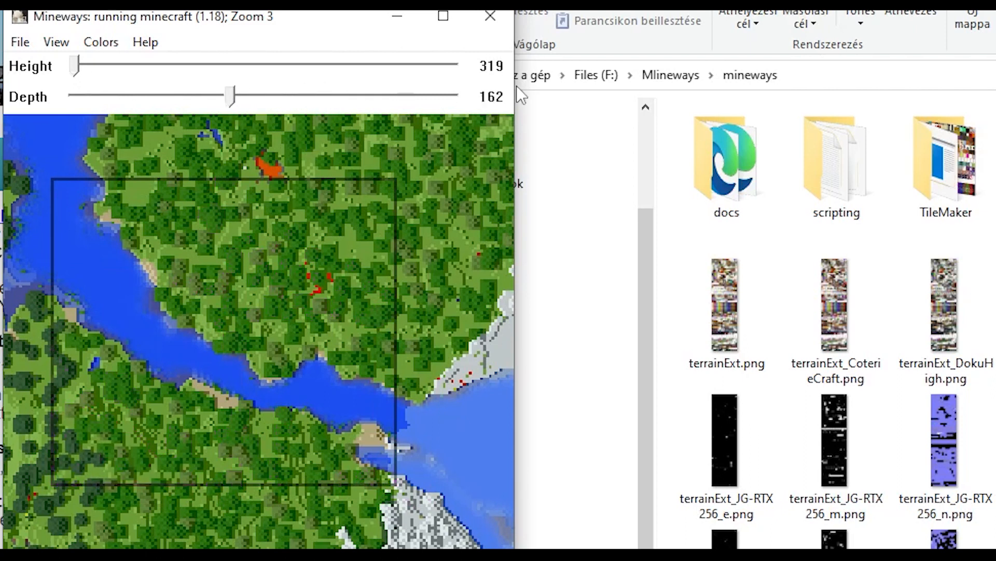
{"action": "left_click_drag", "start_coordinate": [228, 96], "coordinate": [340, 96]}
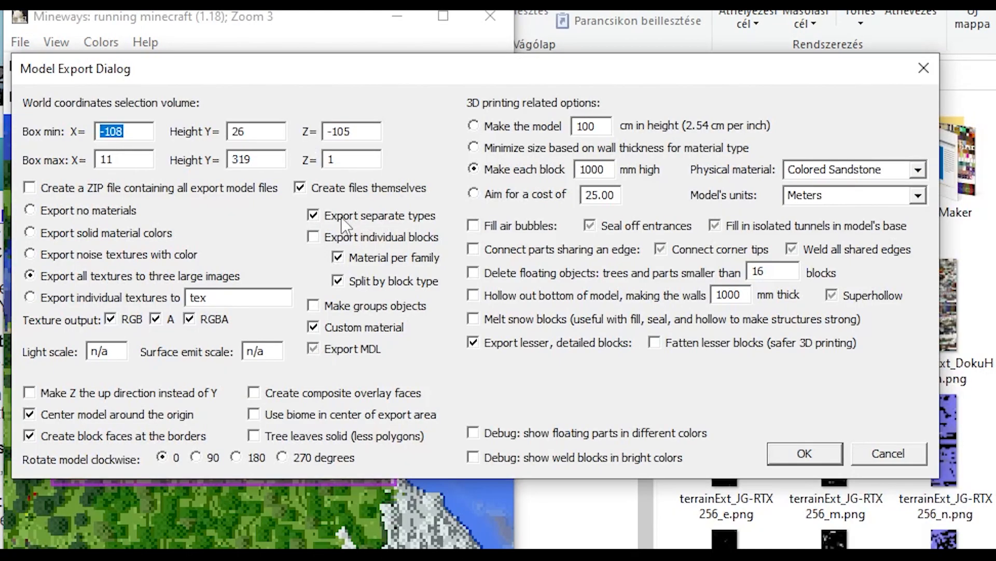
{"action": "mouse_move", "coordinate": [73, 293]}
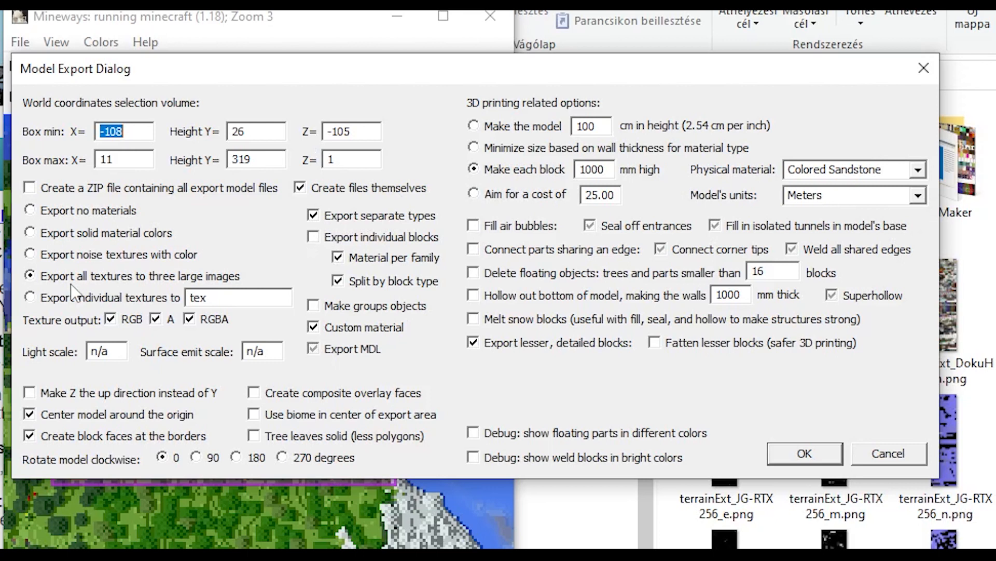
{"action": "mouse_move", "coordinate": [200, 279]}
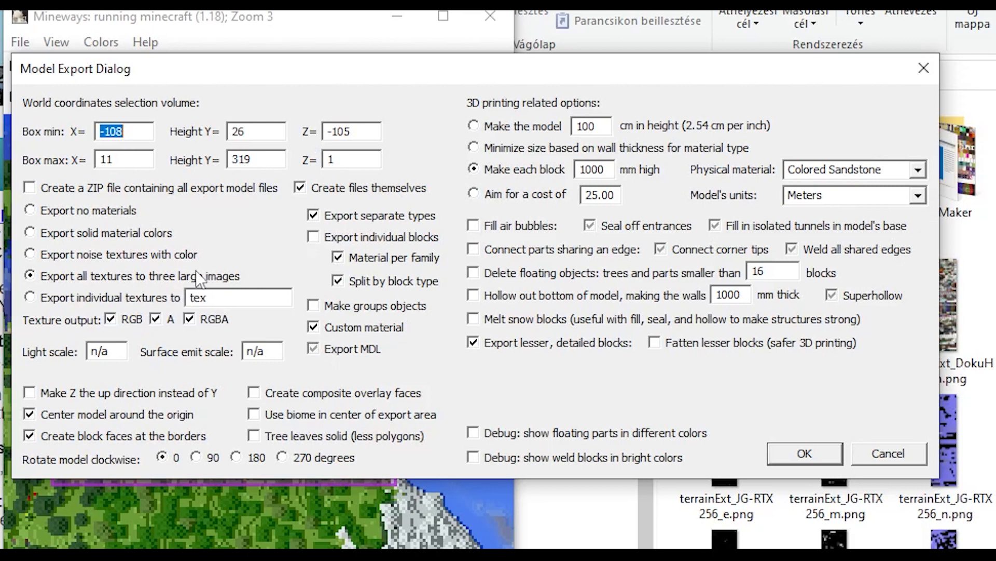
{"action": "mouse_move", "coordinate": [350, 222]}
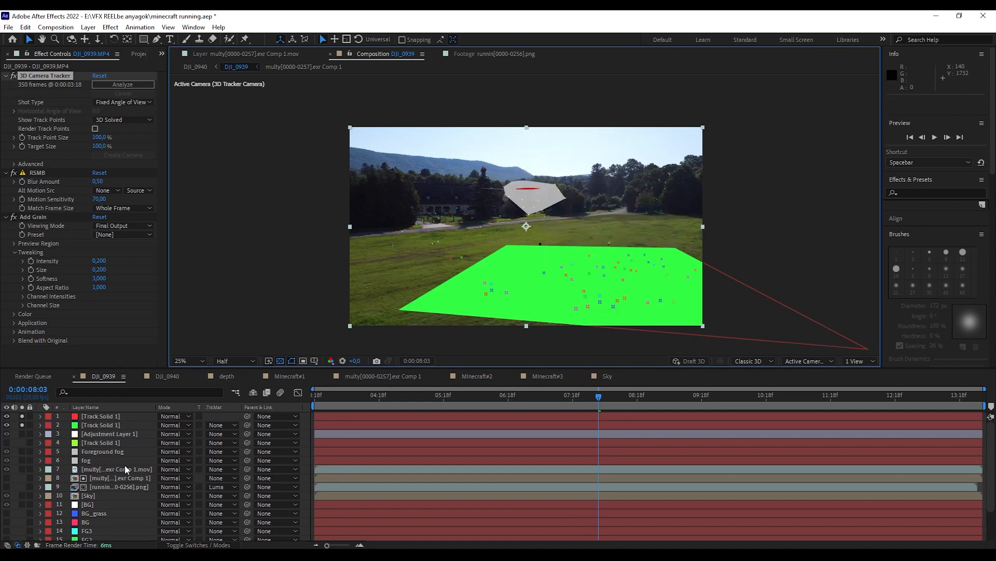
Select a layer in the DJI_0939 camera-tracked composition timeline.
{"action": "left_click", "coordinate": [8, 27]}
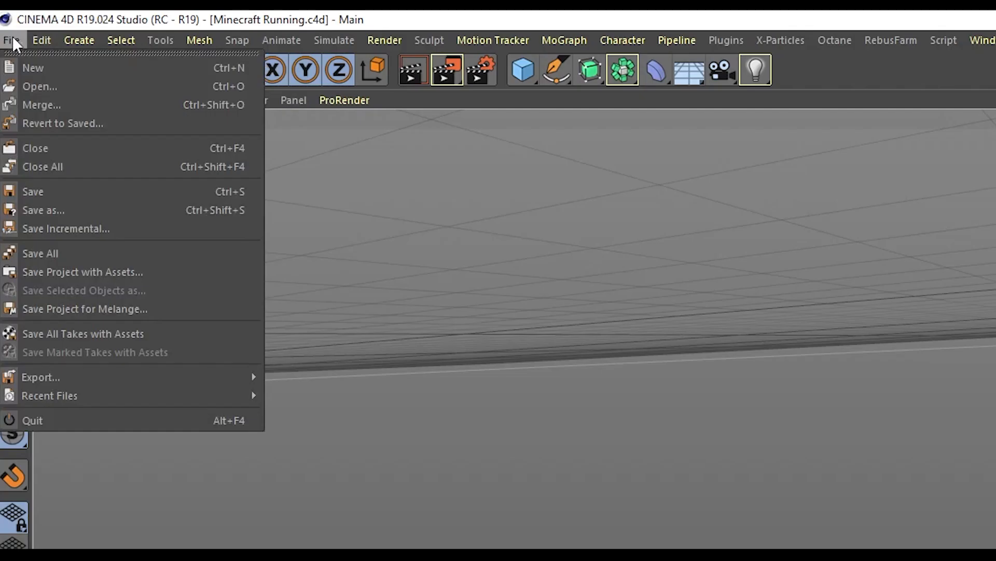
{"action": "mouse_move", "coordinate": [105, 111]}
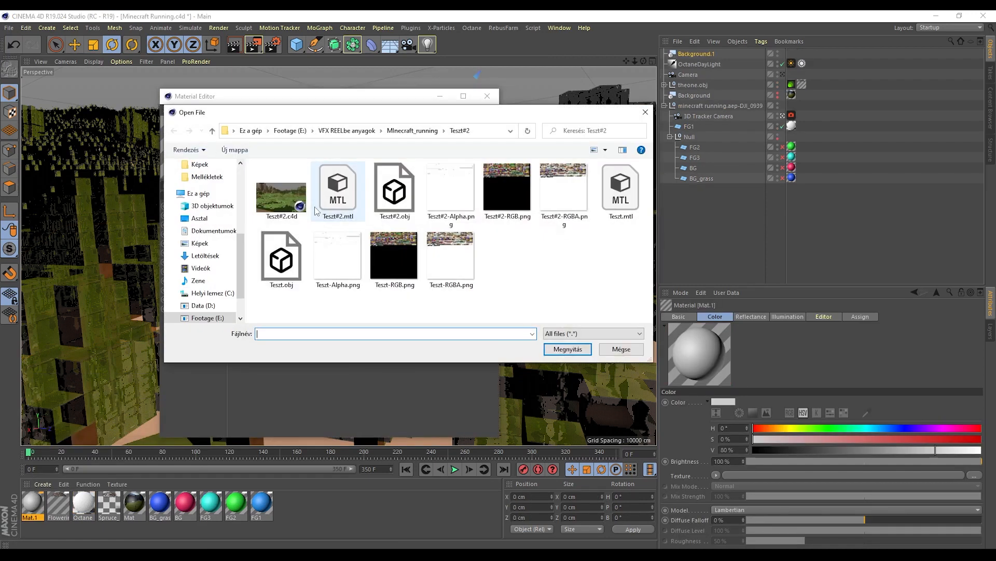
Assign the drone footage image sequence as the material's colour texture.
{"action": "left_click", "coordinate": [566, 349]}
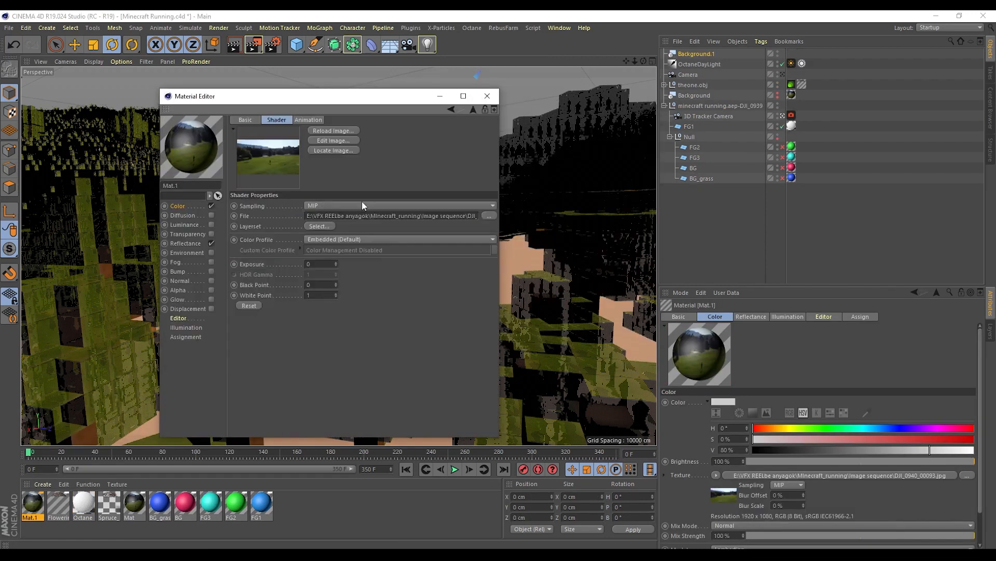
{"action": "left_click", "coordinate": [308, 119]}
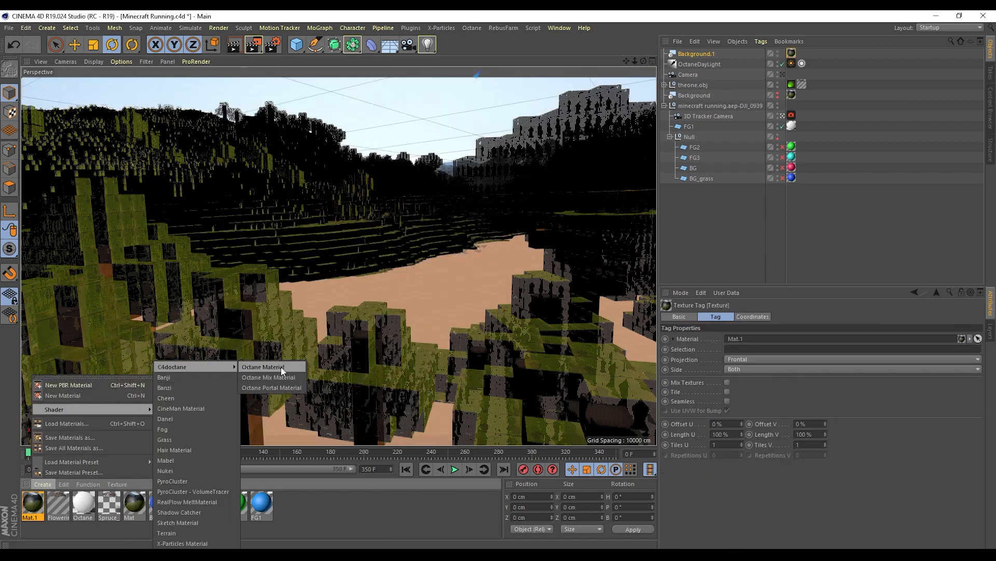
Create a new Octane material in the Material Manager.
{"action": "left_click", "coordinate": [263, 366]}
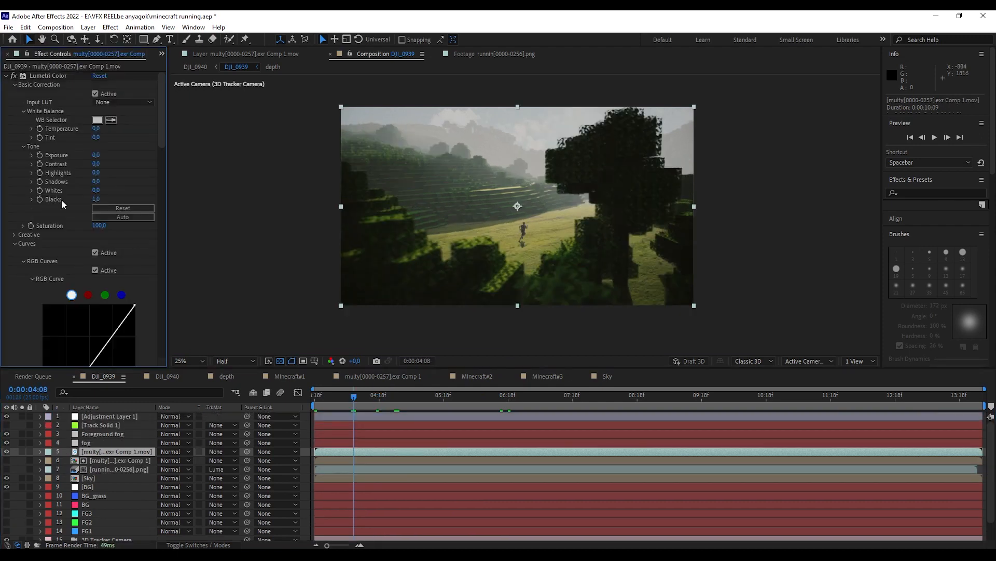
Adjust the Hue vs Hue curve to shift the render's greens toward the footage.
{"action": "scroll", "scroll_direction": "down", "scroll_amount": 3}
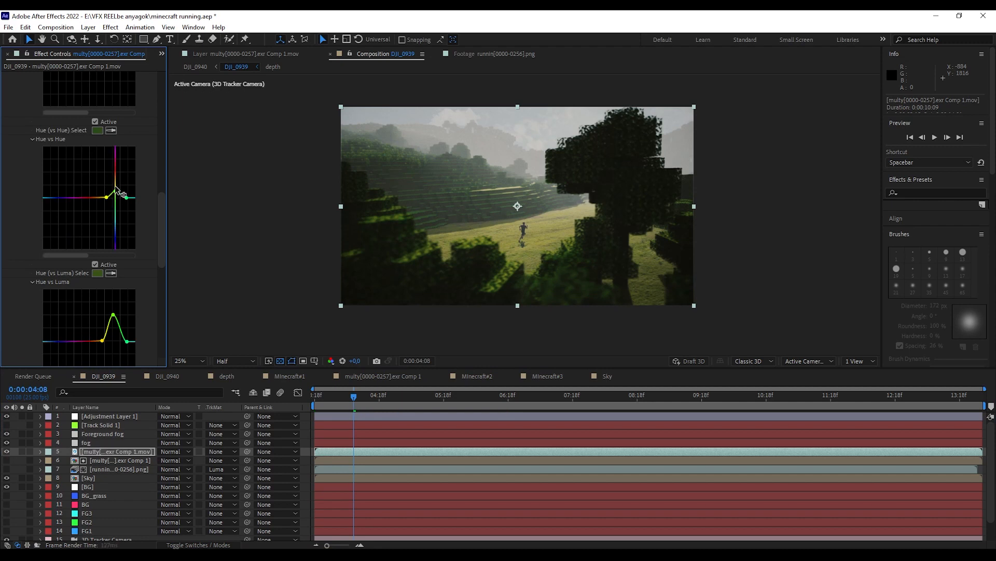
{"action": "left_click", "coordinate": [87, 27]}
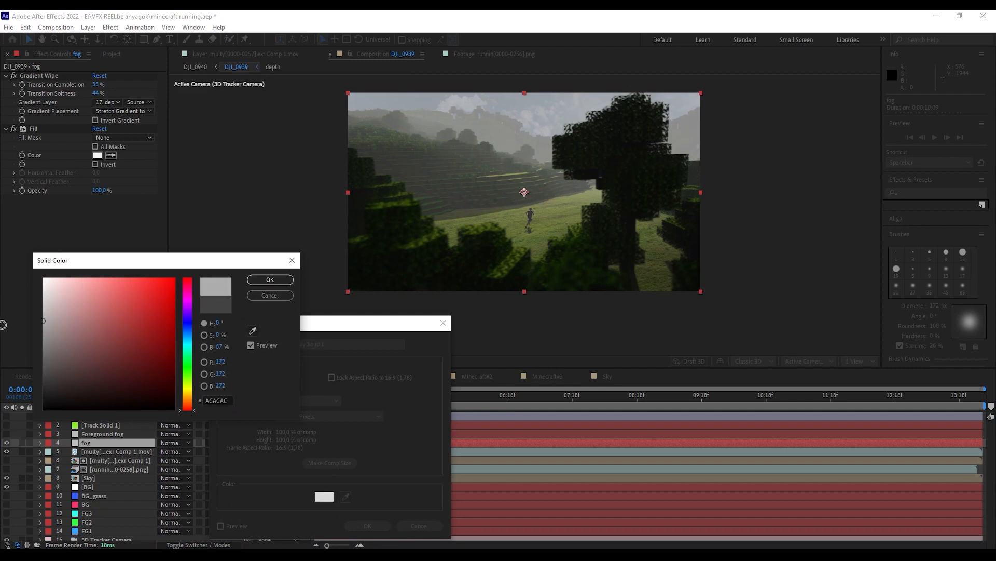
Confirm the grey fog solid and apply Gradient Wipe driven by the depth pass layer.
{"action": "left_click", "coordinate": [270, 280]}
{"action": "type", "text": "gradient"}
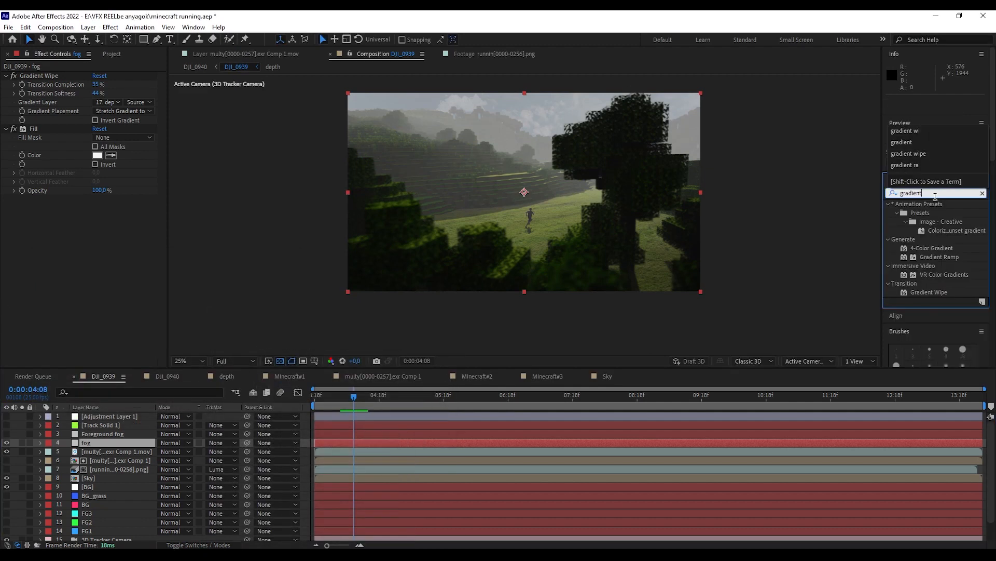
{"action": "left_click", "coordinate": [929, 292]}
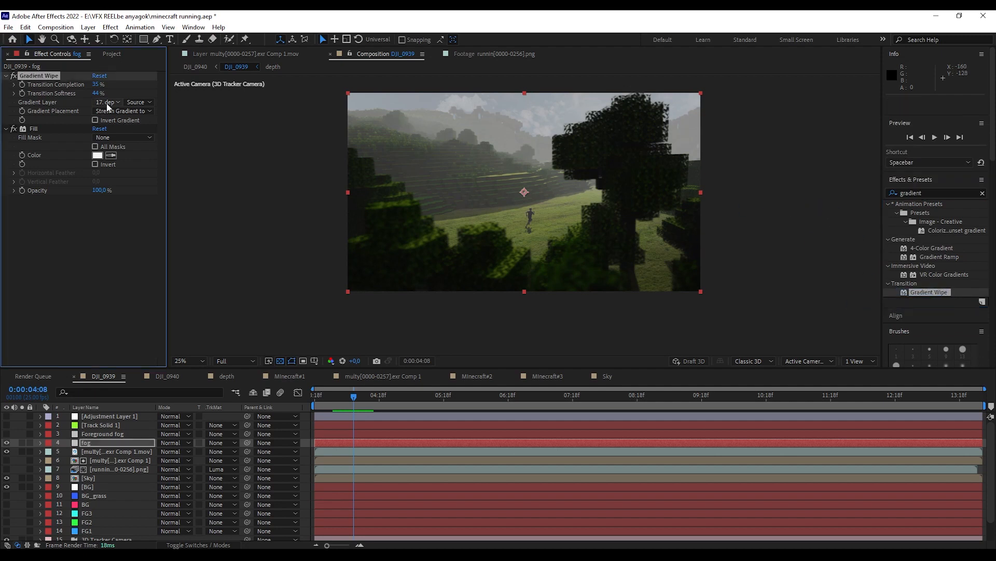
{"action": "left_click", "coordinate": [95, 146]}
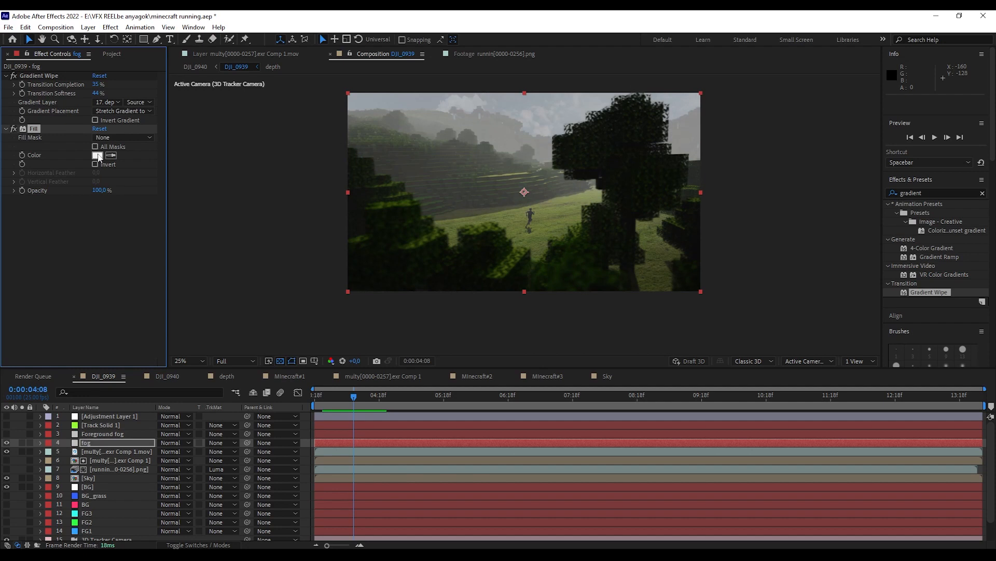
Confirm the fog fill colour, reduce transition softness and set completion to 19%.
{"action": "left_click", "coordinate": [97, 156]}
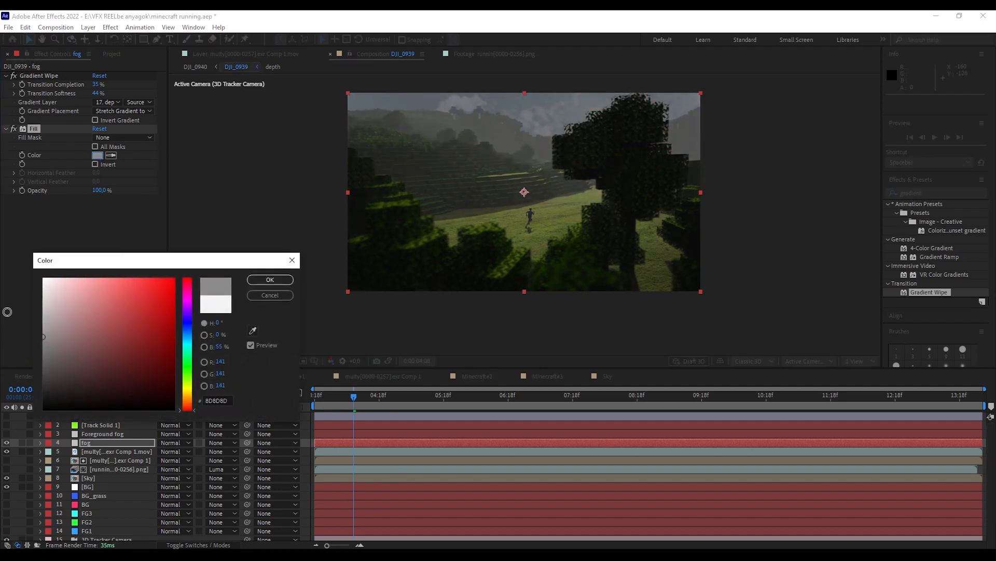
{"action": "left_click", "coordinate": [269, 279]}
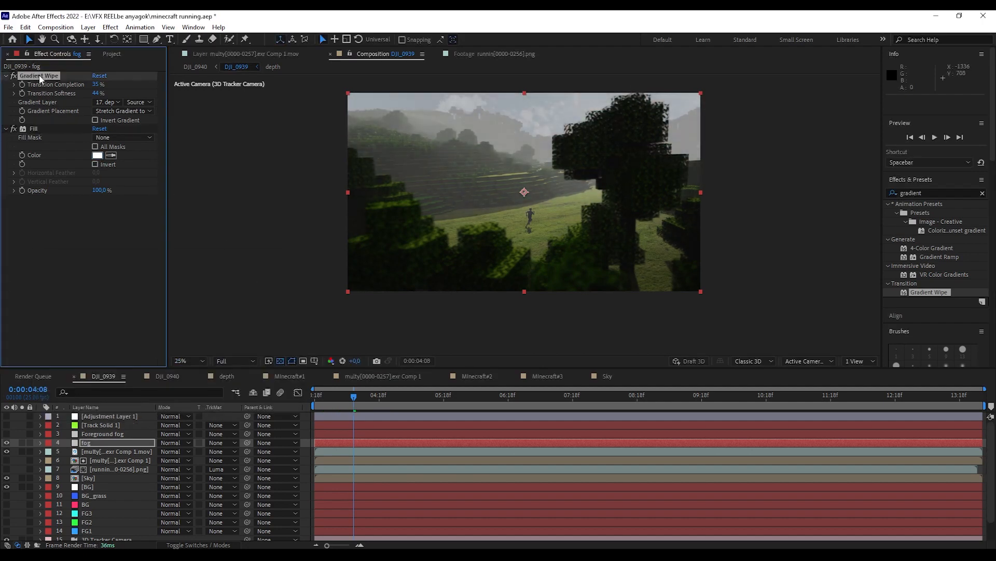
{"action": "left_click_drag", "start_coordinate": [98, 84], "coordinate": [126, 84]}
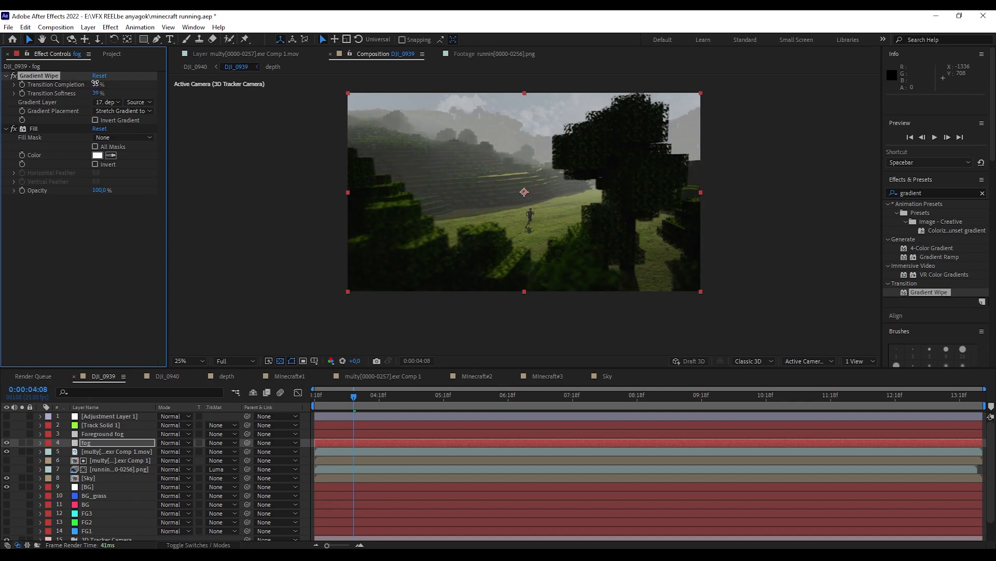
{"action": "left_click_drag", "start_coordinate": [96, 85], "coordinate": [86, 84]}
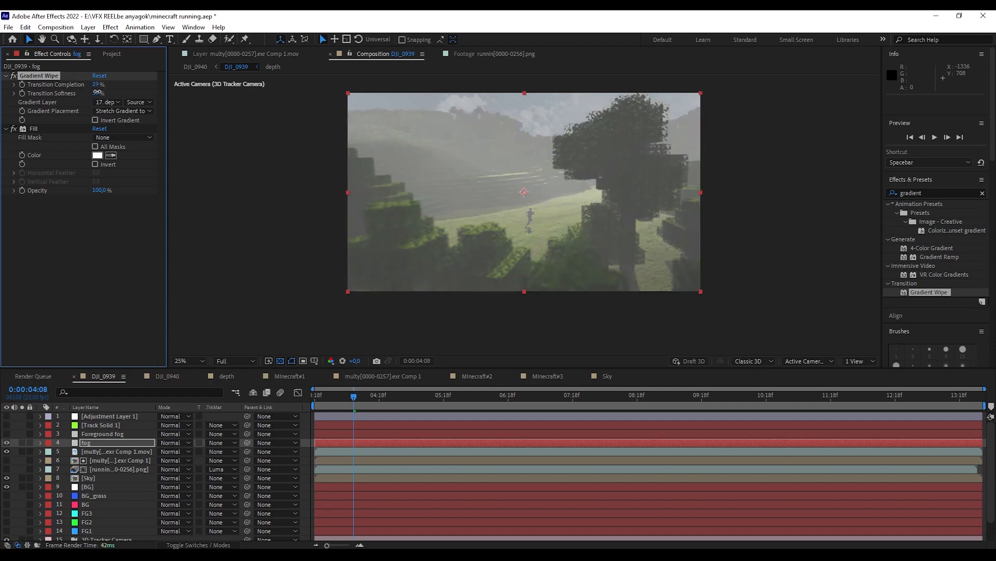